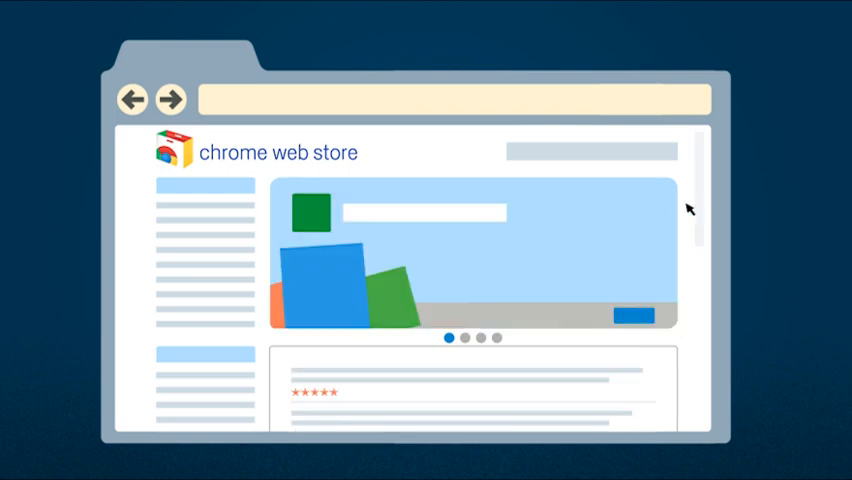
mouse_move(640, 316)
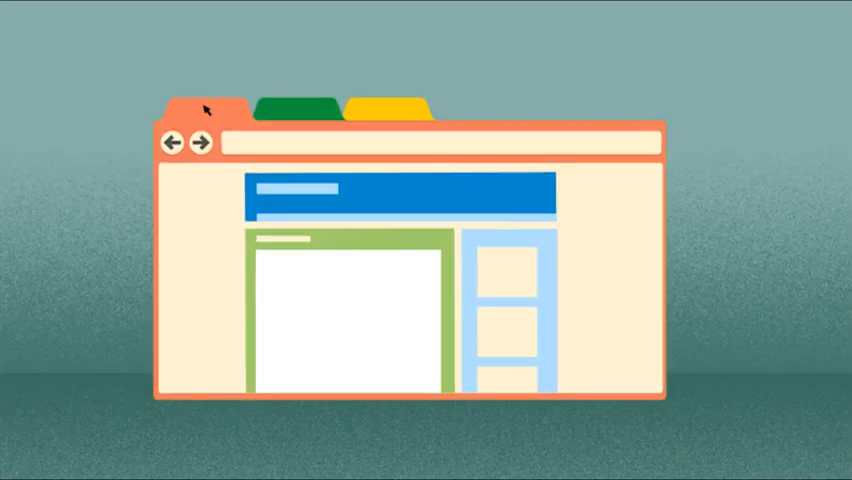
type("pa")
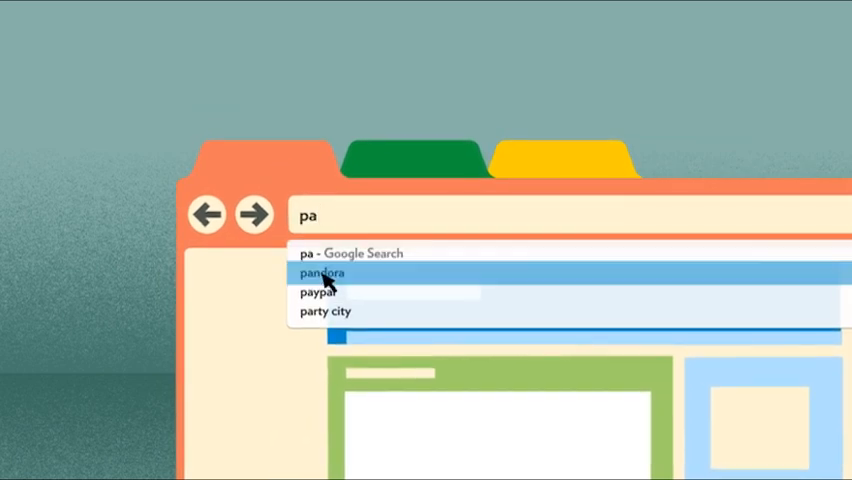